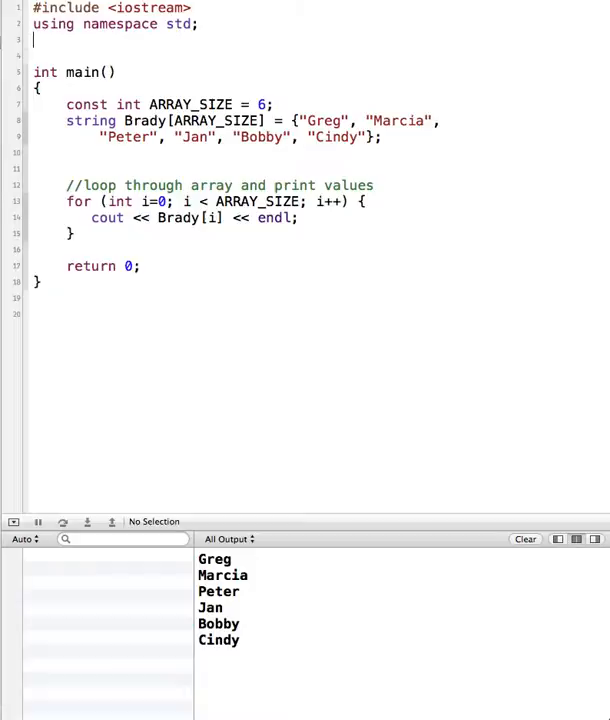
- Type the prototype 'void printBradys(string [])' above main
text(void)
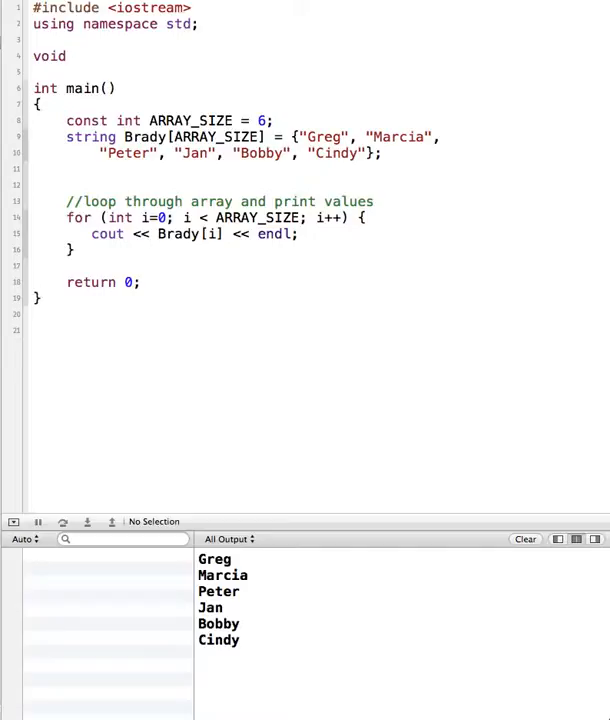
text(printB)
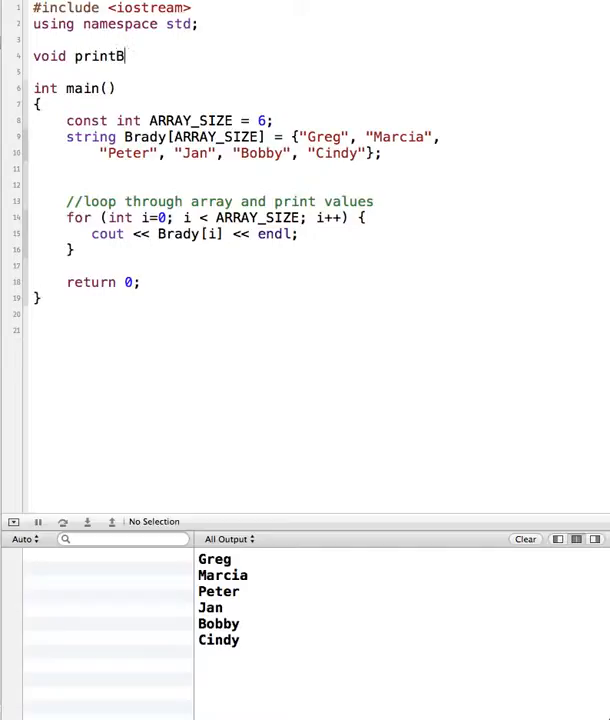
text(radys()
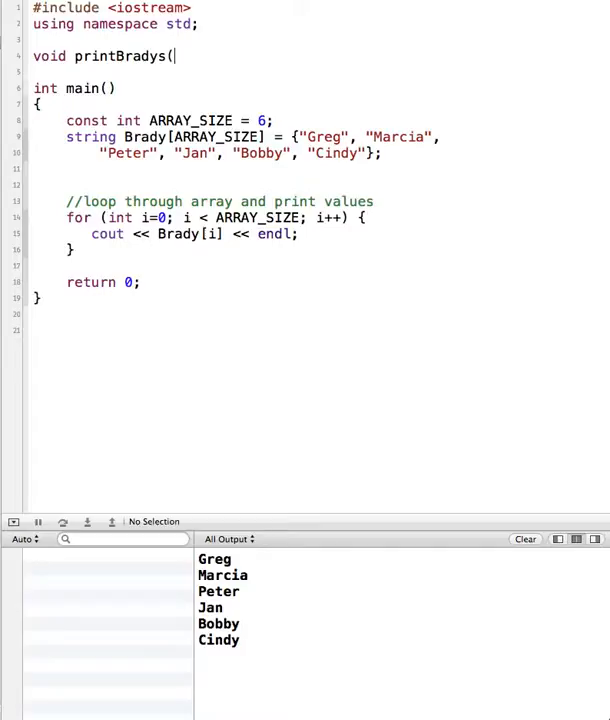
text(st))
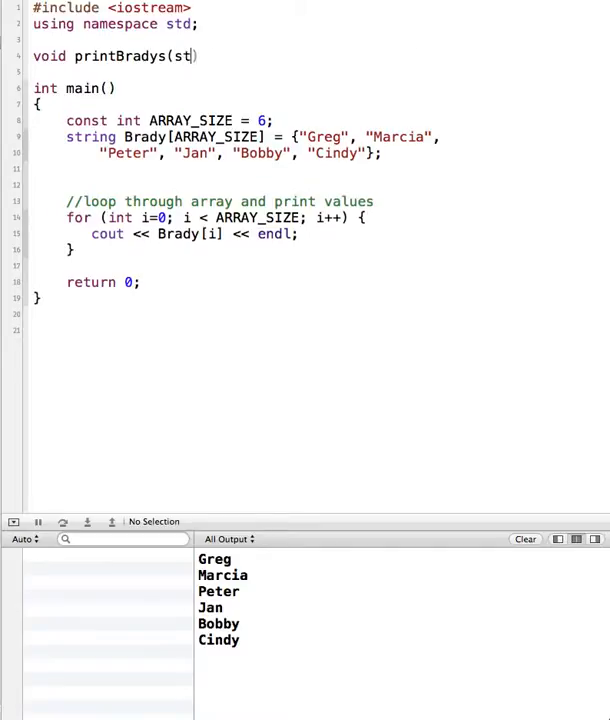
text(ring)
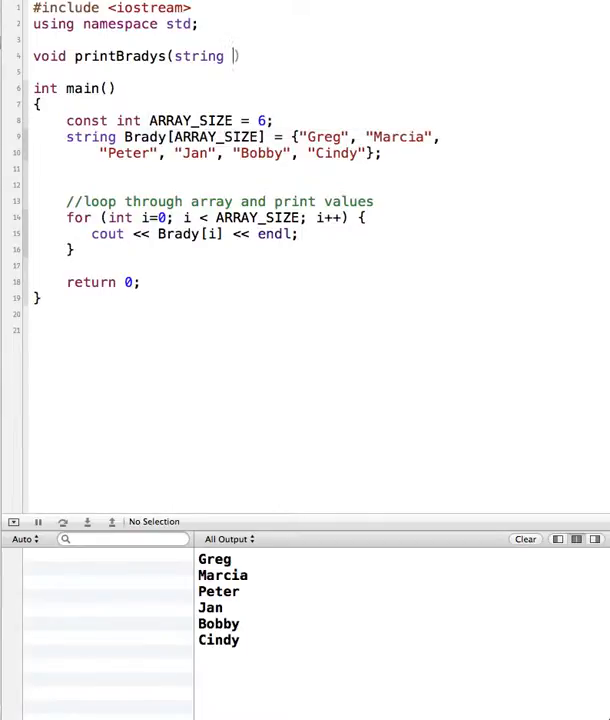
text([])
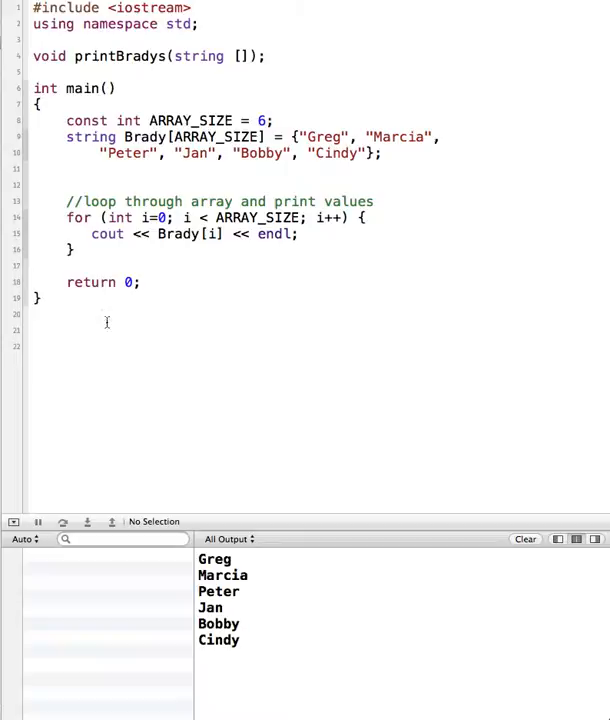
- Define void printBradys(string Brady[]) below main and move the for loop into it
triple_click(150, 56)
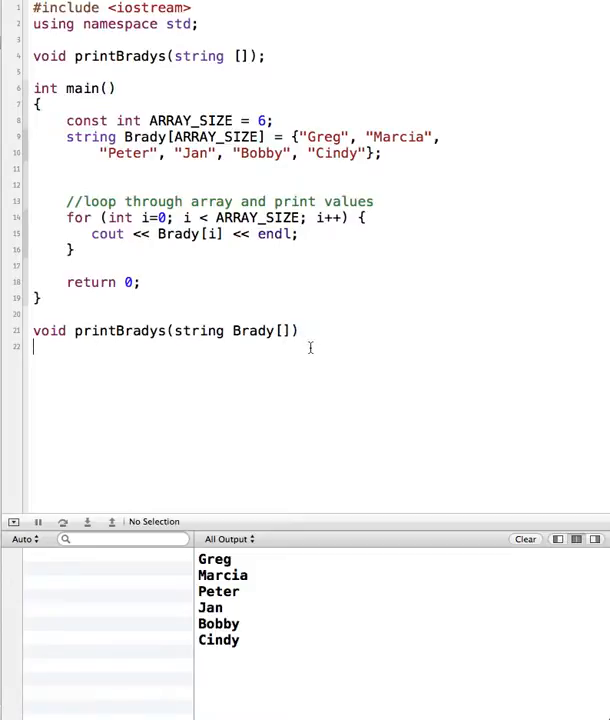
text({)
click(240, 185)
text(printBradys()
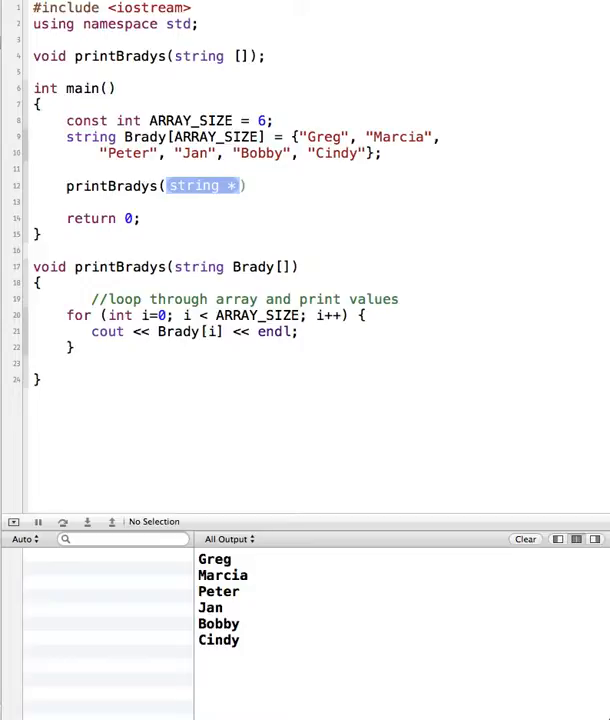
- Complete the call in main as printBradys(Brady);
text(B)
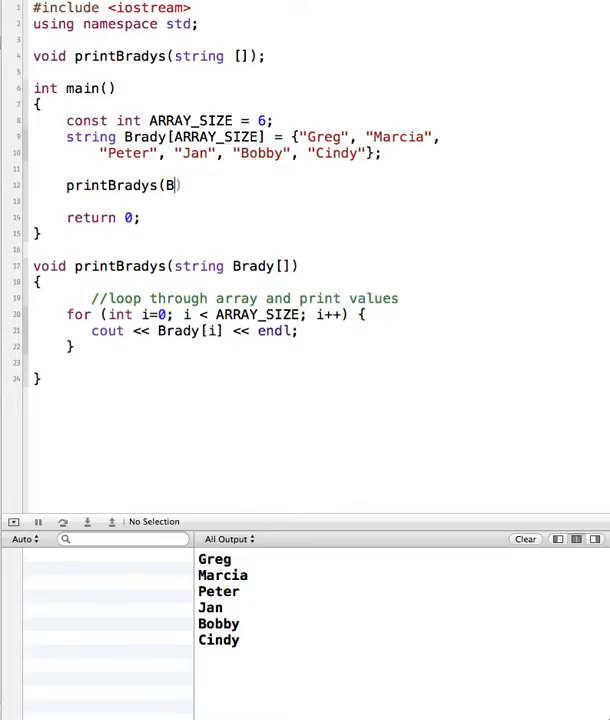
text(rady);)
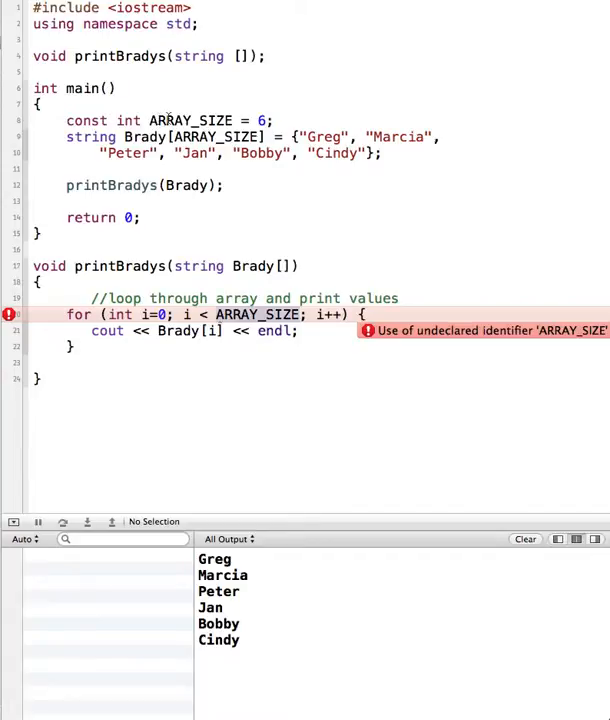
mouse_move(222, 461)
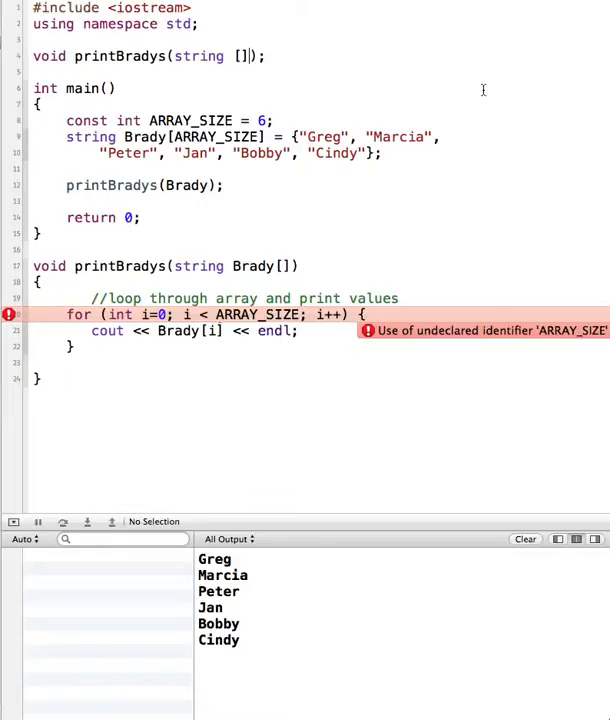
- Add an int ARRAY_SIZE parameter to prototype and definition, and pass ARRAY_SIZE in main
text(,)
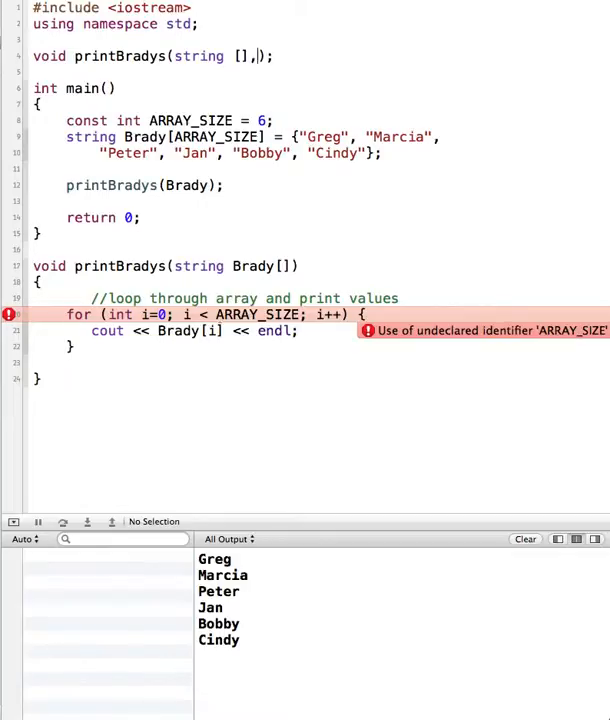
text(int)
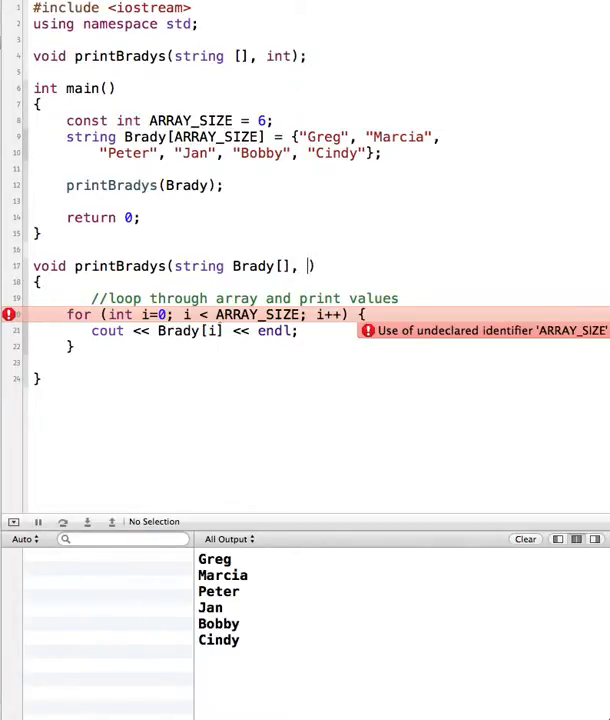
text(int)
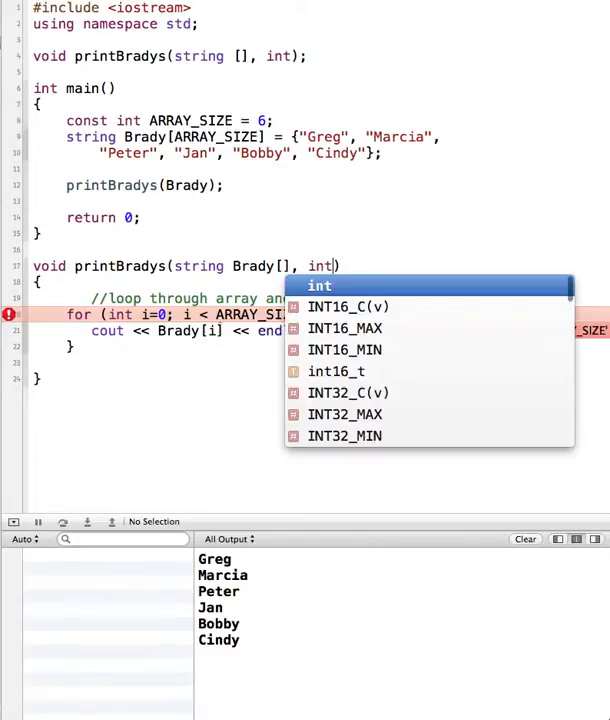
text(ARRAY_SIZE)
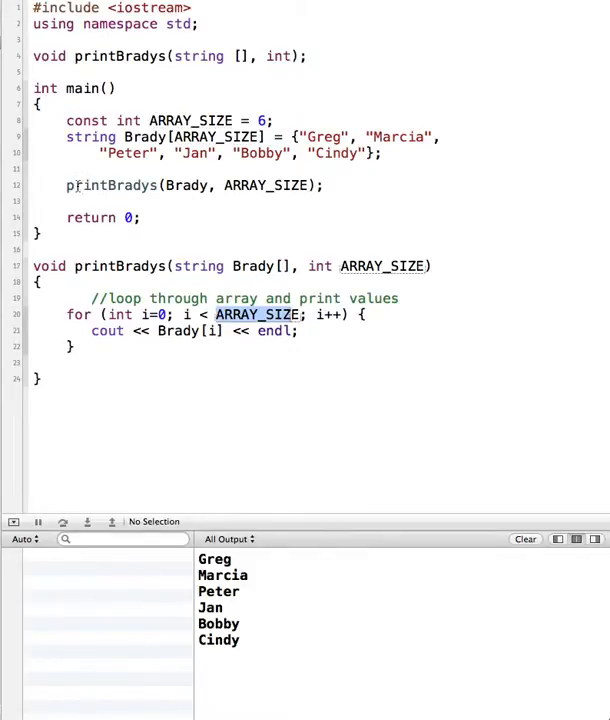
double_click(111, 185)
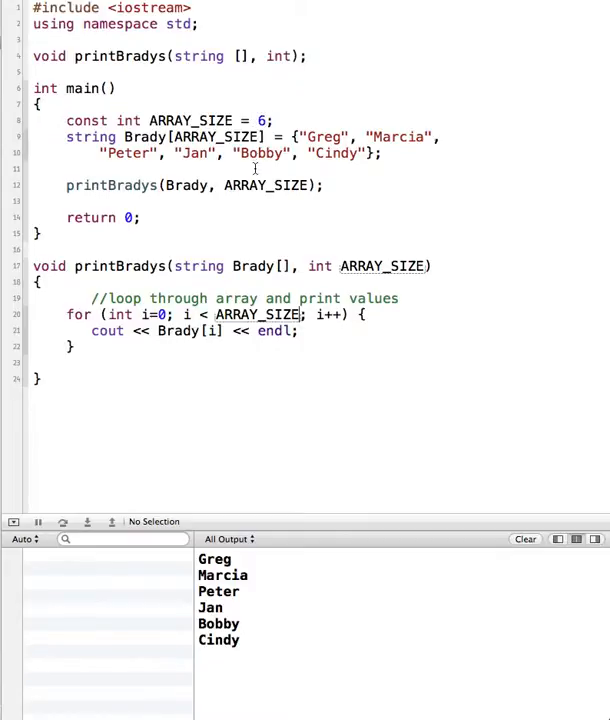
double_click(269, 186)
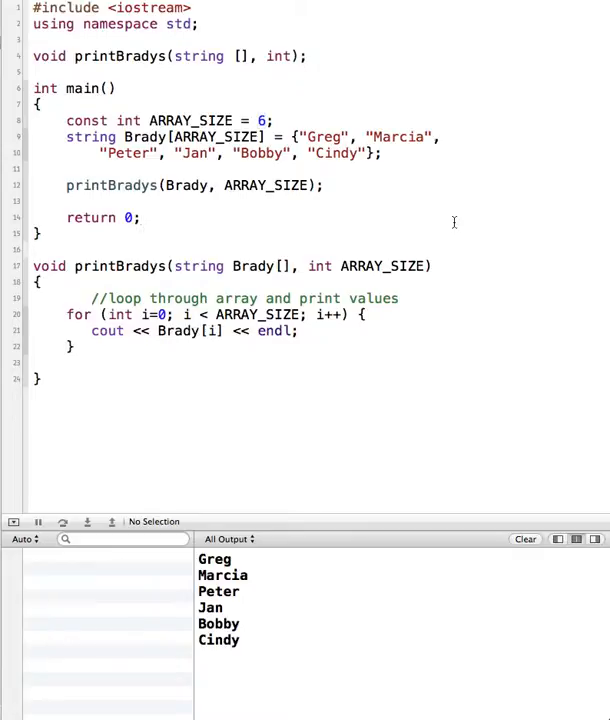
click(141, 217)
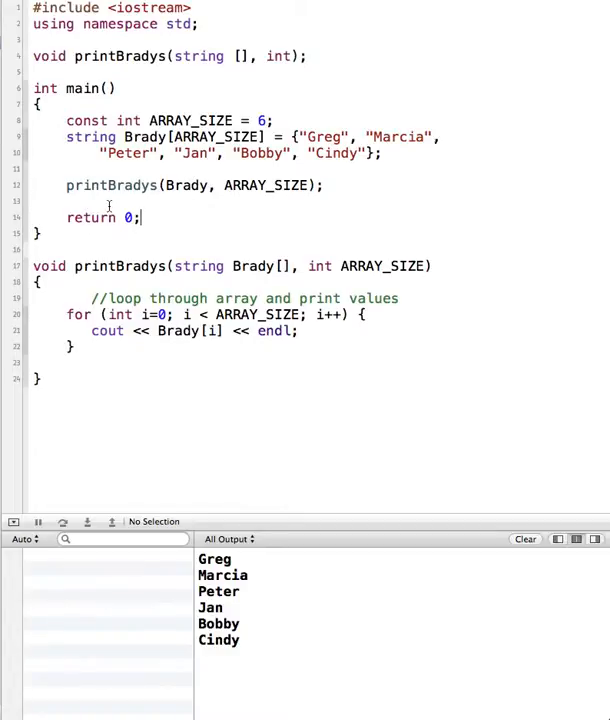
mouse_move(159, 204)
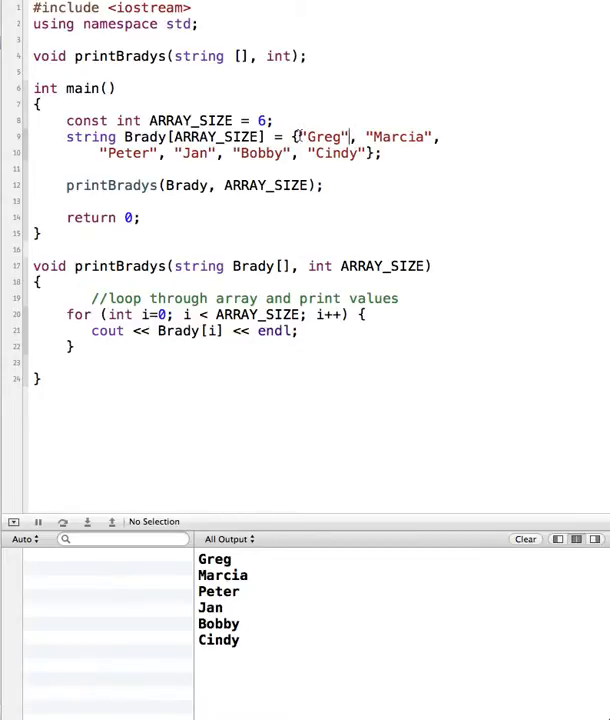
double_click(325, 137)
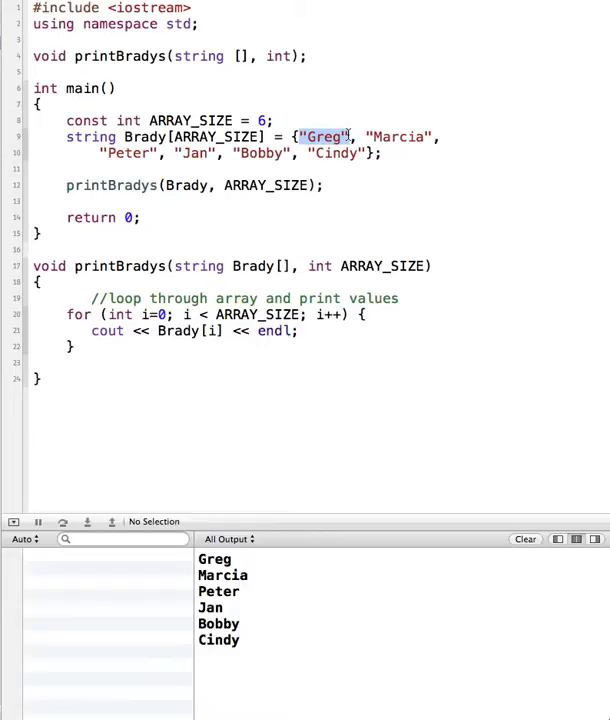